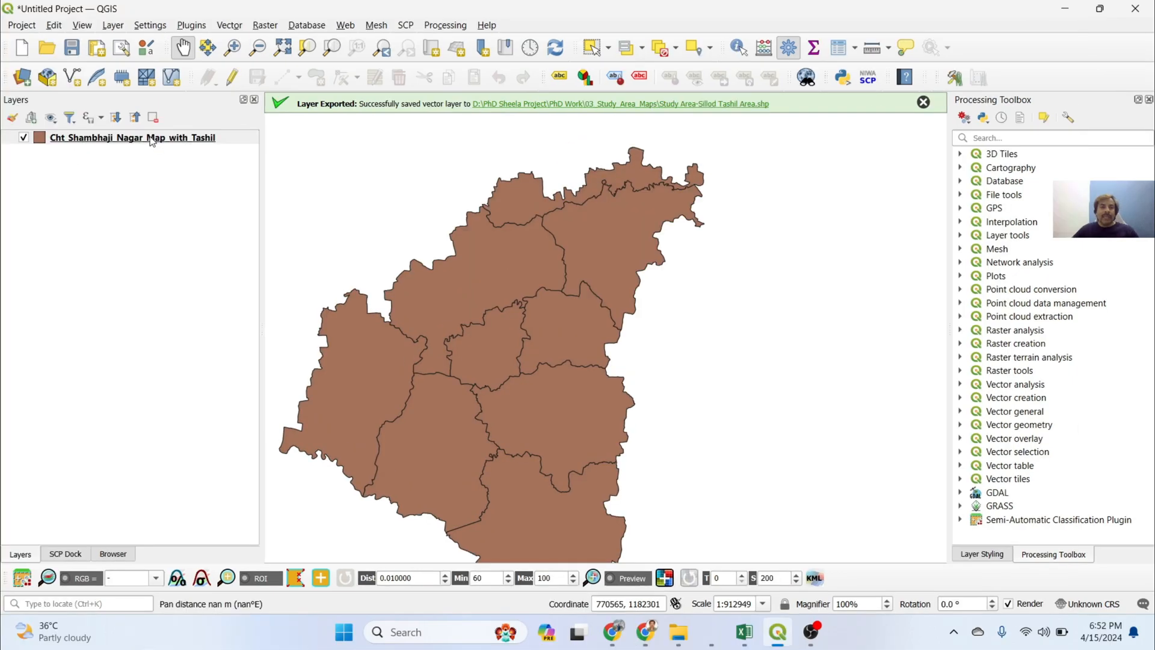
# Select the Sillod row in the tahsil layer's attribute table, then close the table.
pyautogui.rightClick(131, 137)
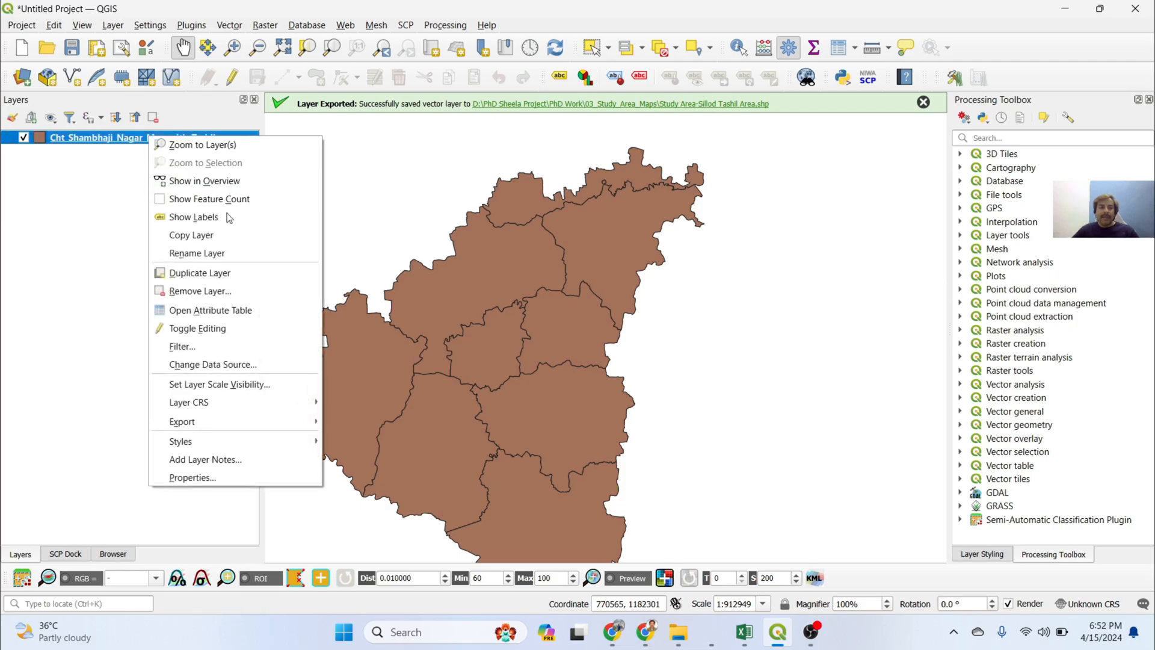
pyautogui.moveTo(210, 310)
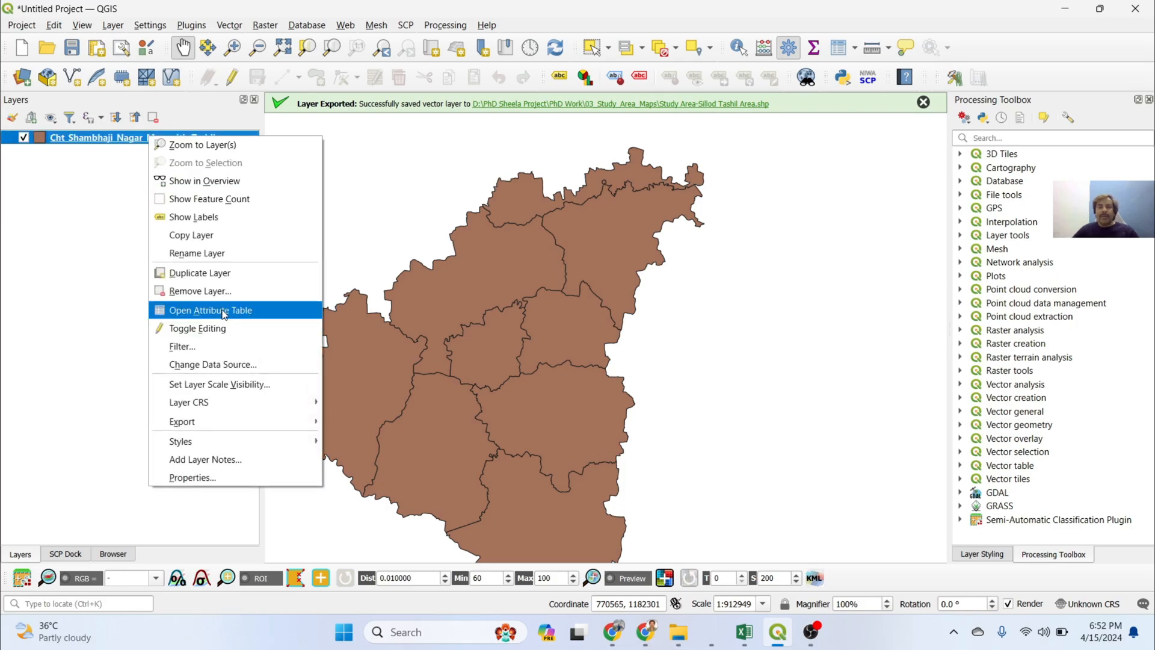
pyautogui.click(210, 309)
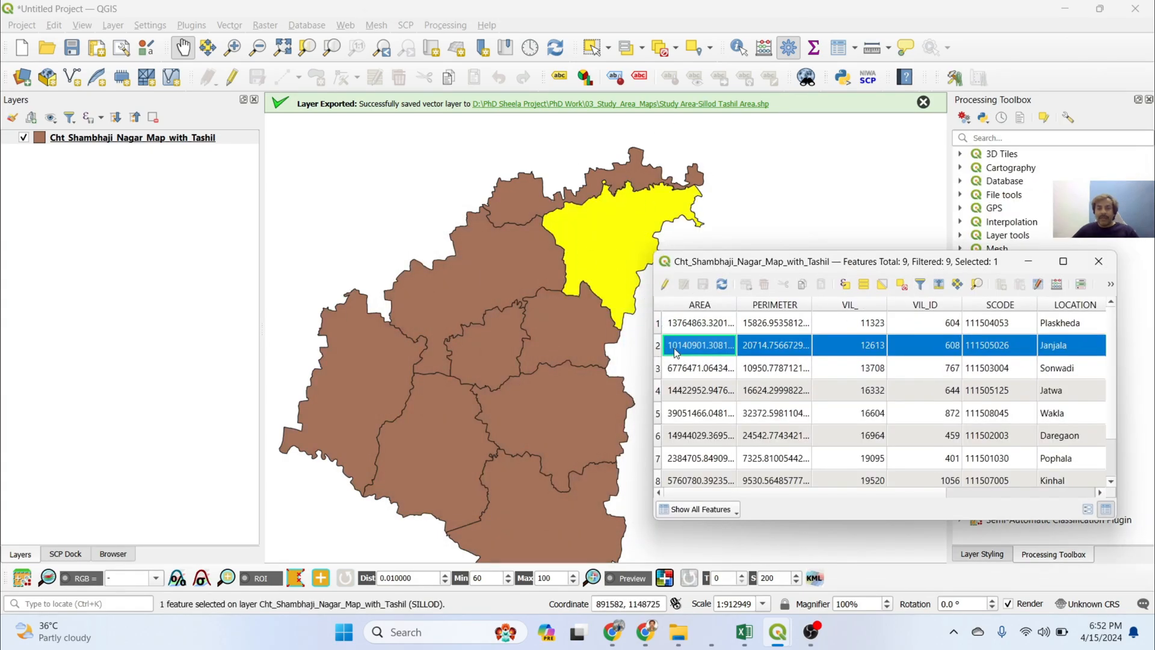
pyautogui.moveTo(792, 345)
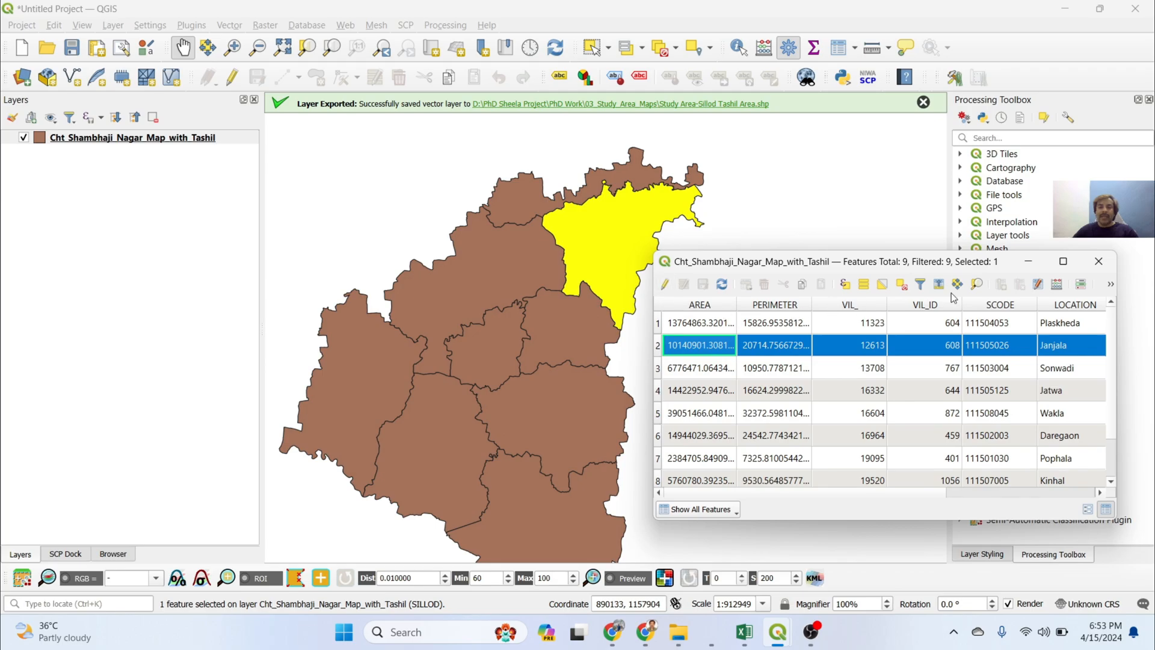
pyautogui.moveTo(1109, 266)
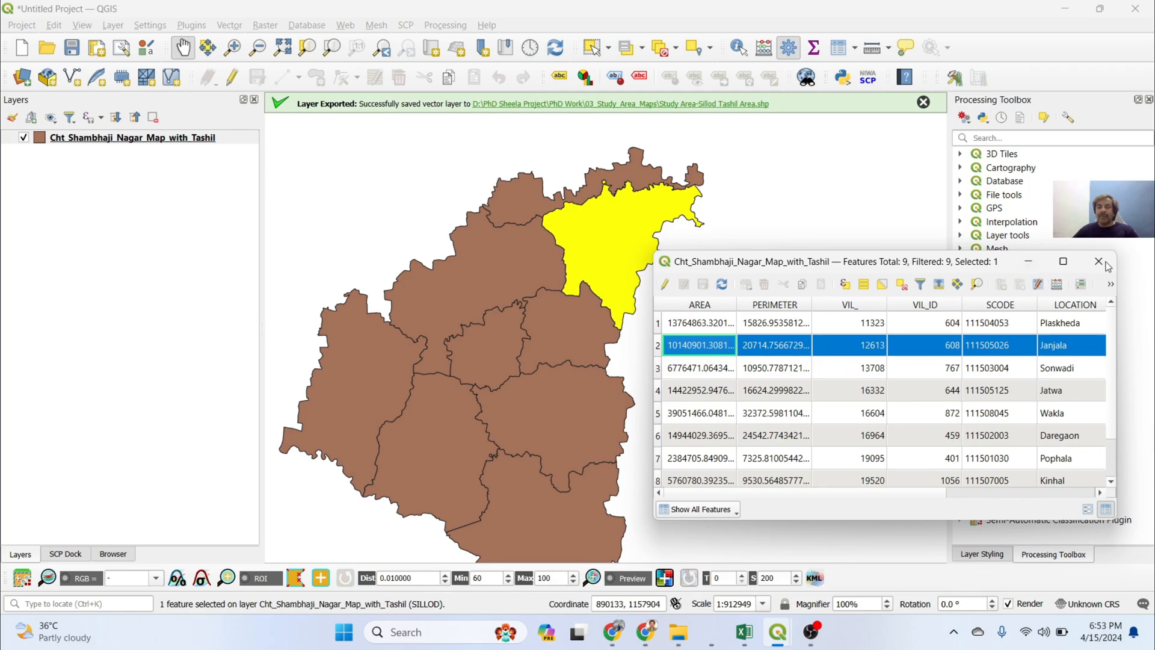
pyautogui.click(1099, 261)
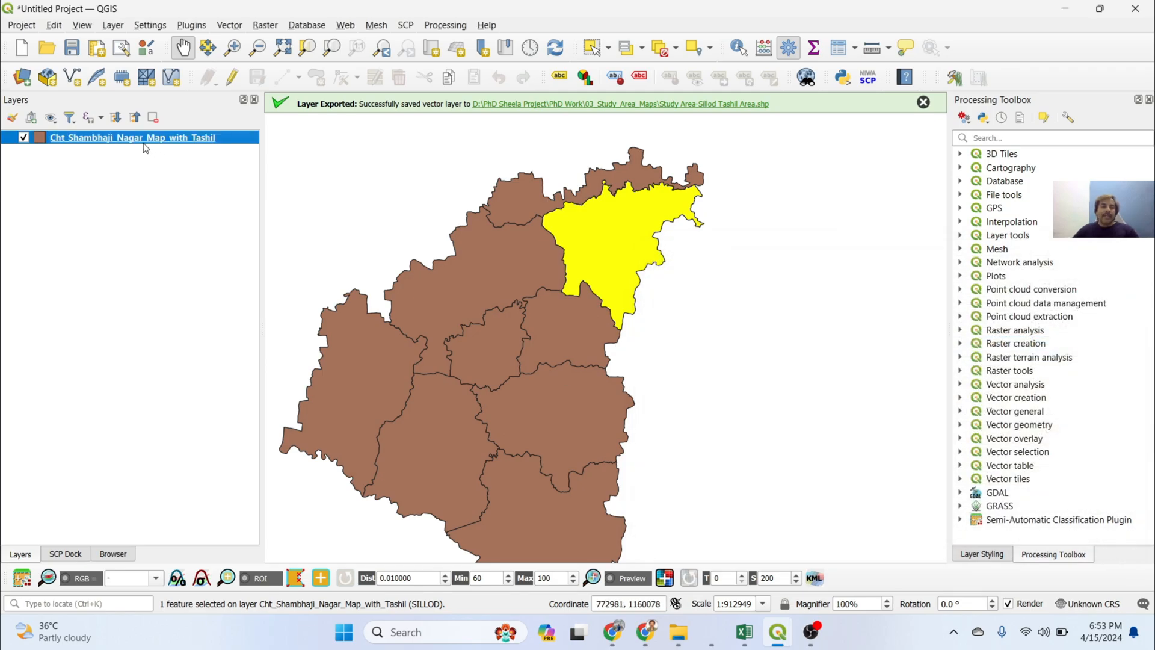
# Start Export > Save Selected Features As for the tahsil layer with ESRI Shapefile format.
pyautogui.rightClick(133, 137)
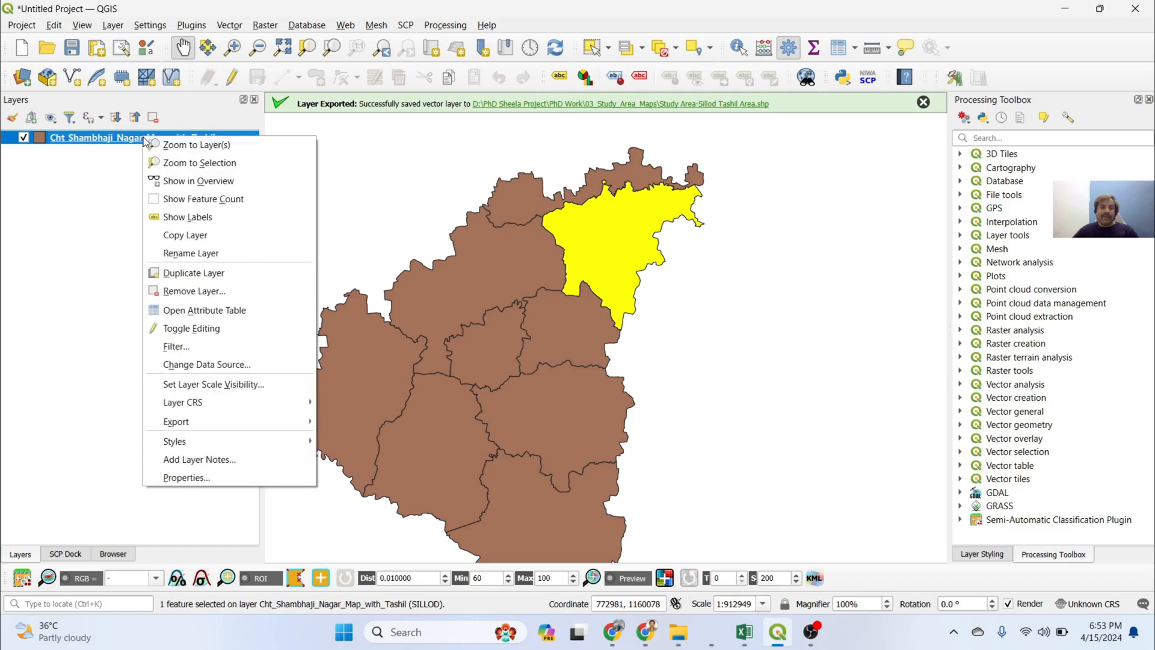
pyautogui.click(175, 421)
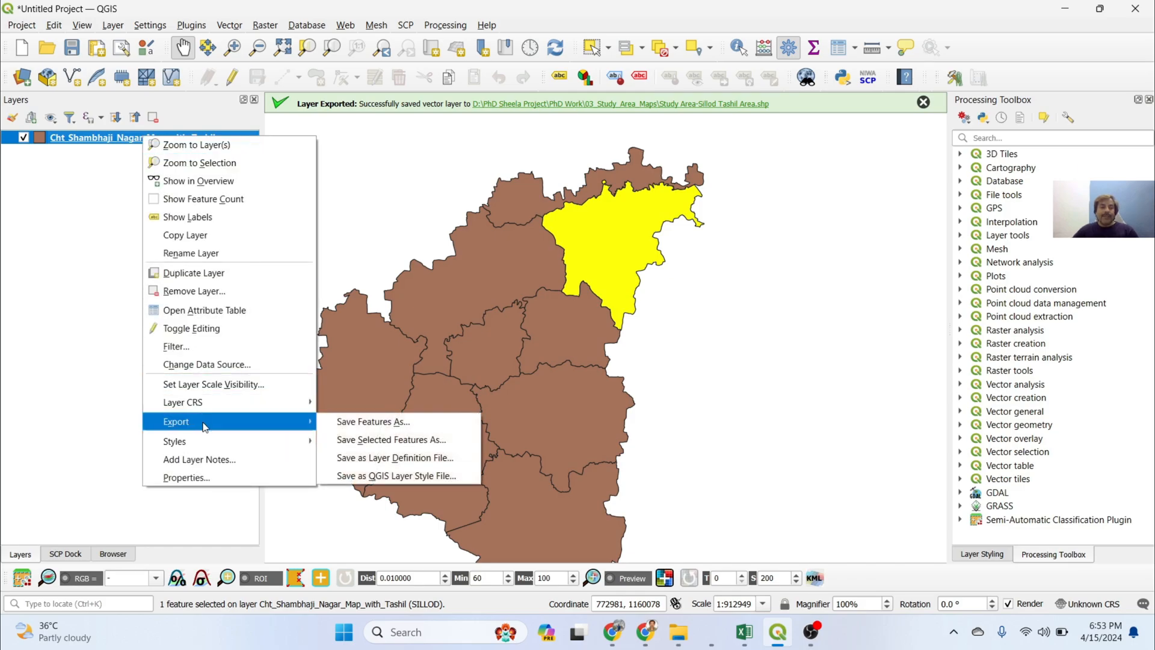
pyautogui.moveTo(391, 439)
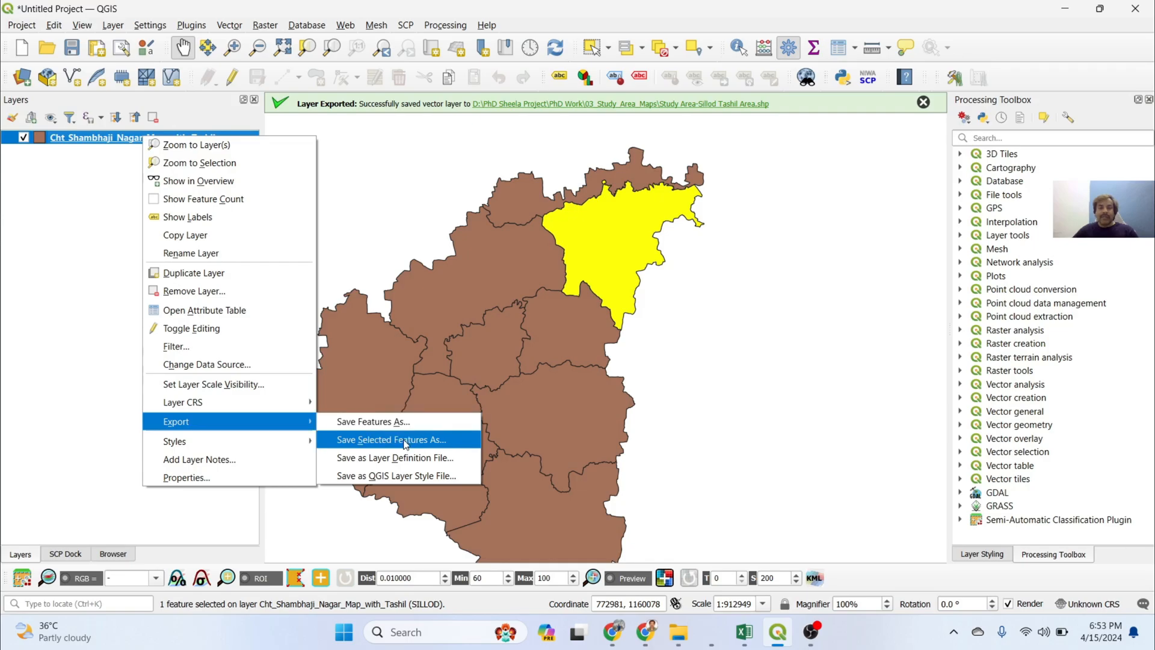
pyautogui.click(391, 439)
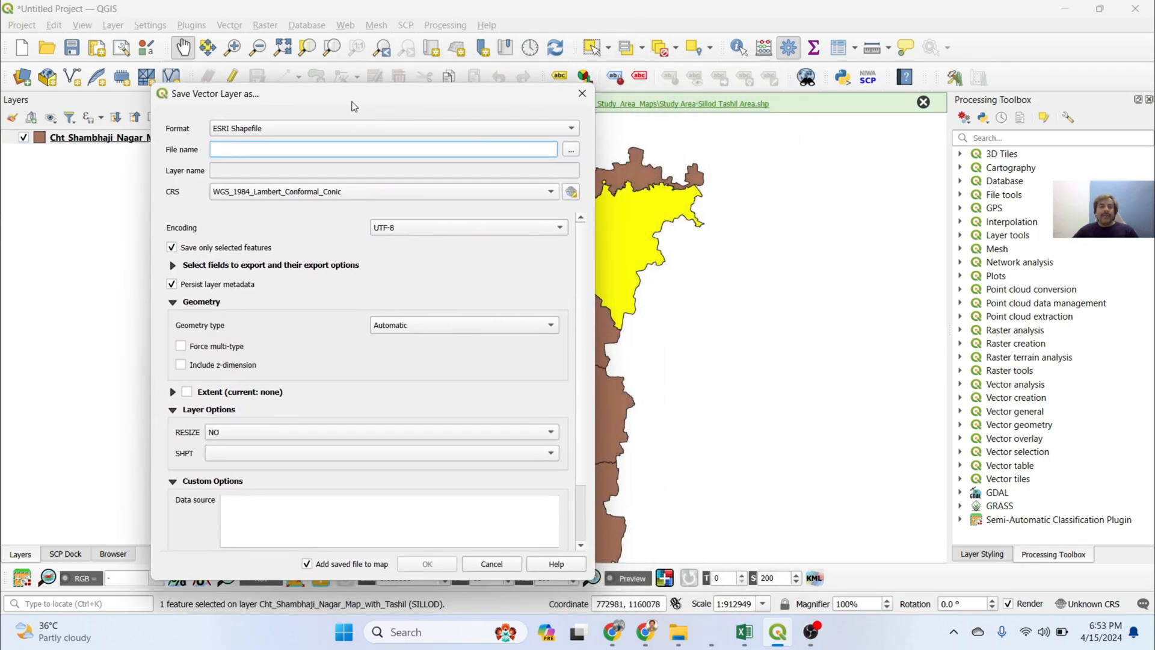
pyautogui.click(393, 128)
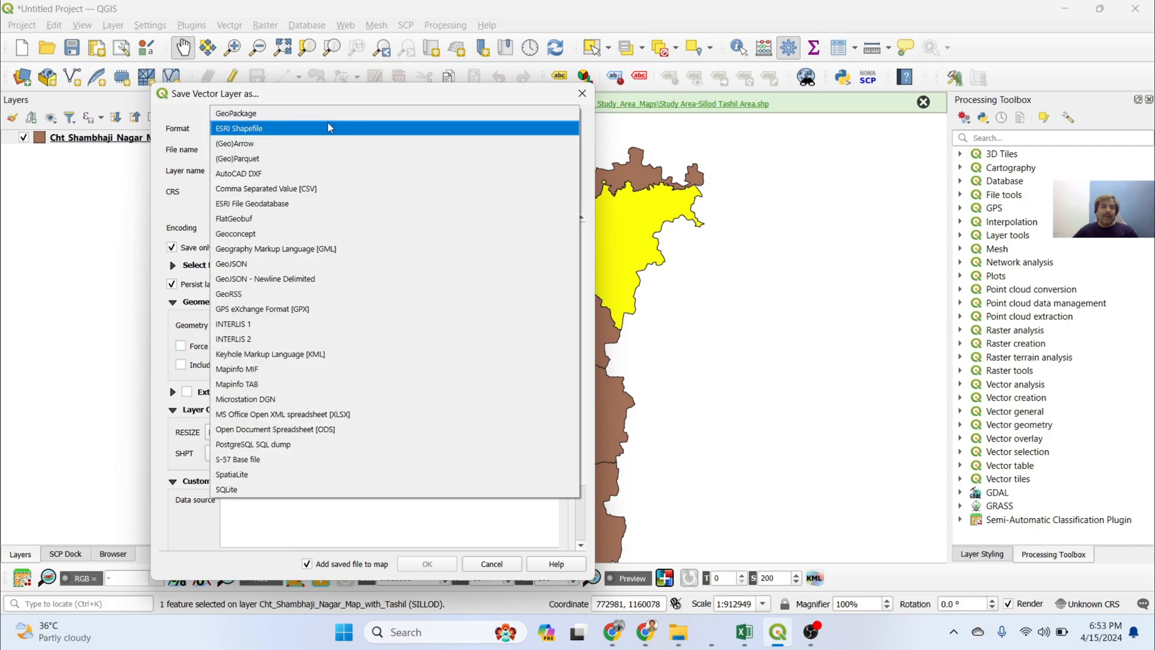
pyautogui.moveTo(237, 137)
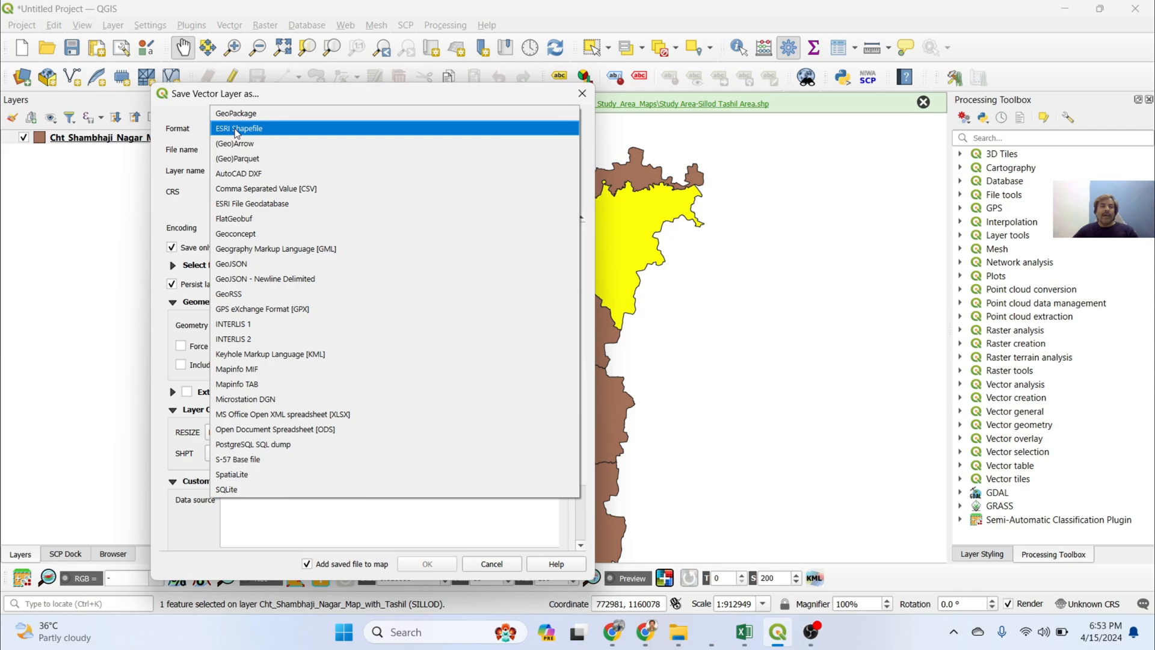
pyautogui.click(238, 128)
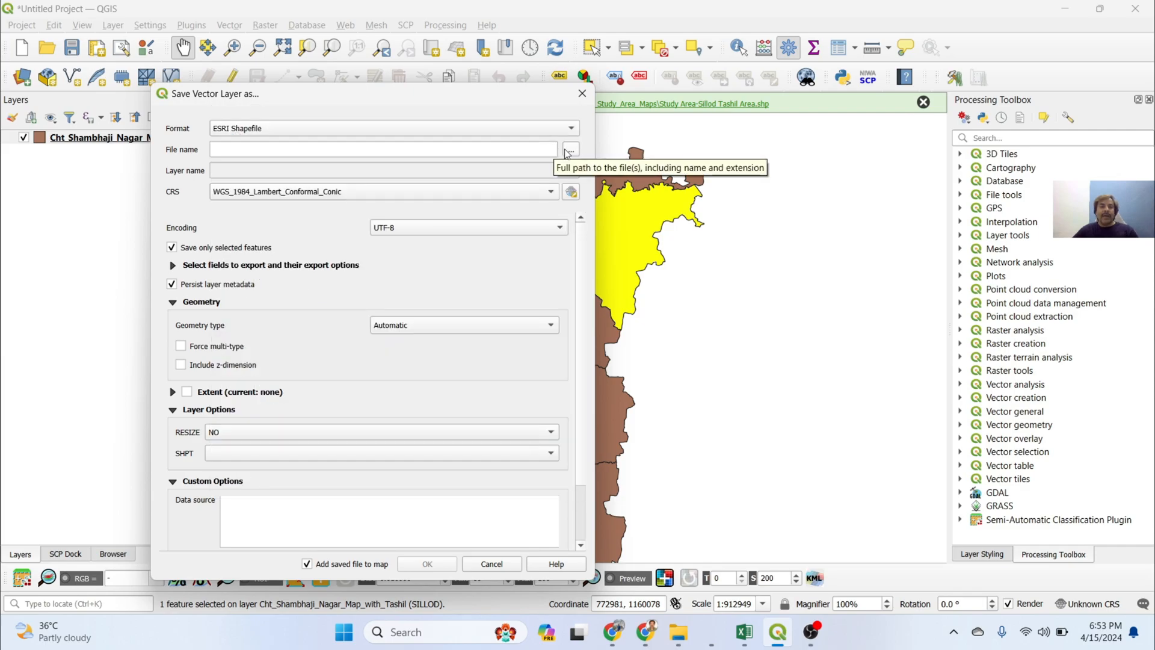
# Save the export as shapefile 'Study Area Sillod Tahashil' in the bin folder.
pyautogui.click(570, 150)
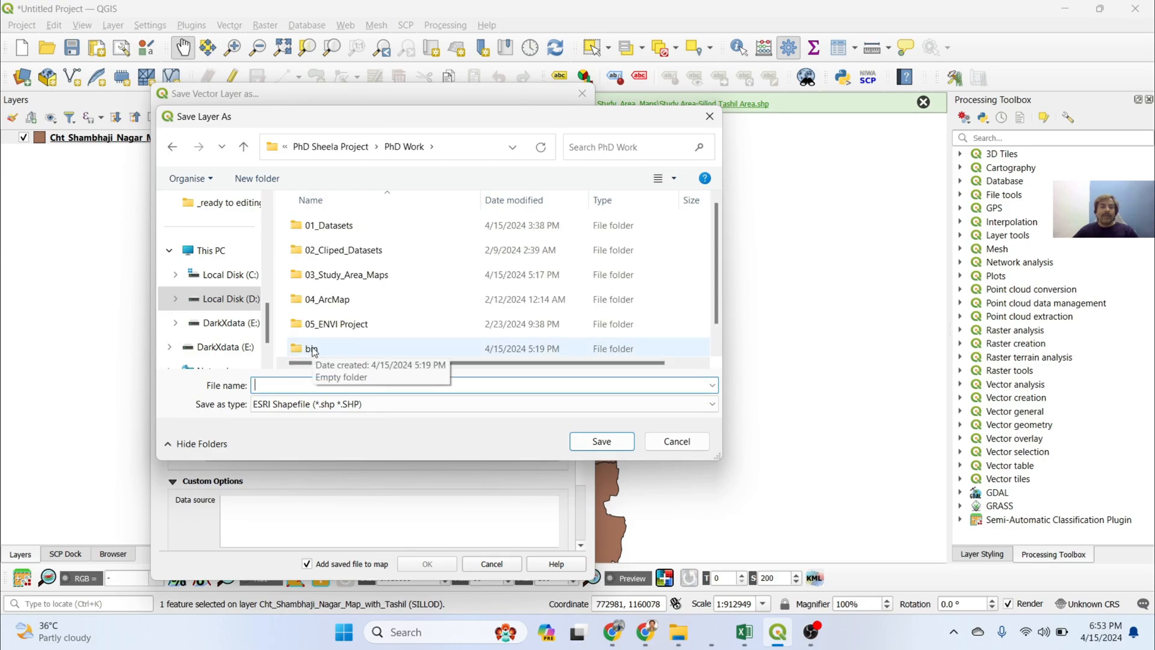
pyautogui.doubleClick(312, 348)
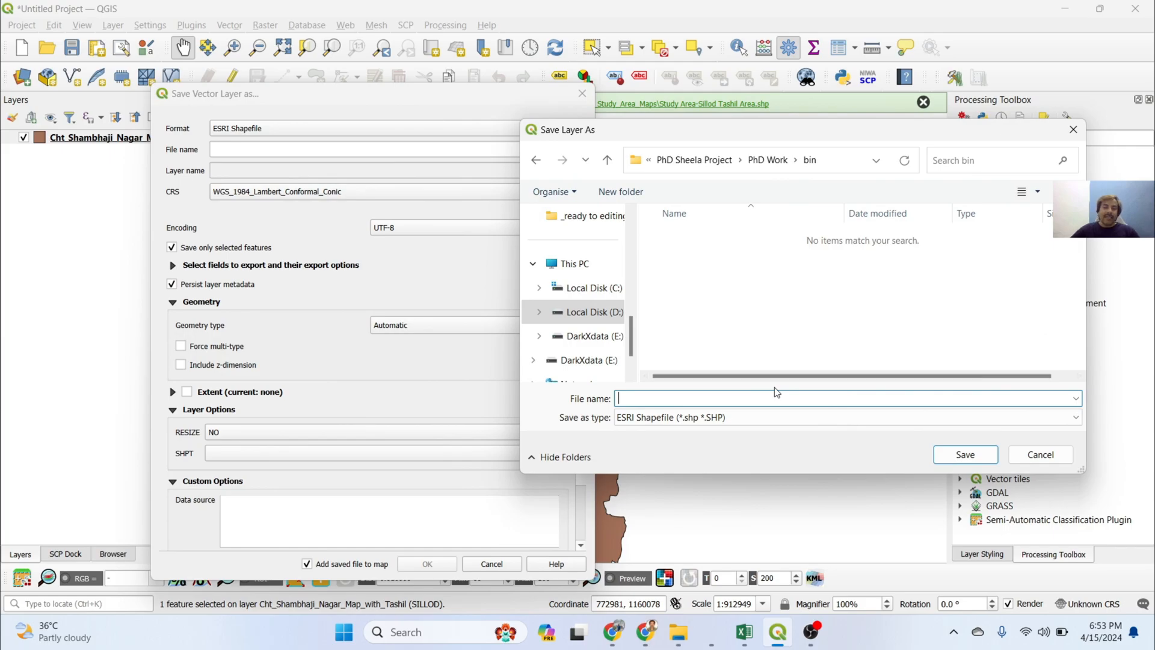
pyautogui.write('Study Area Sillod')
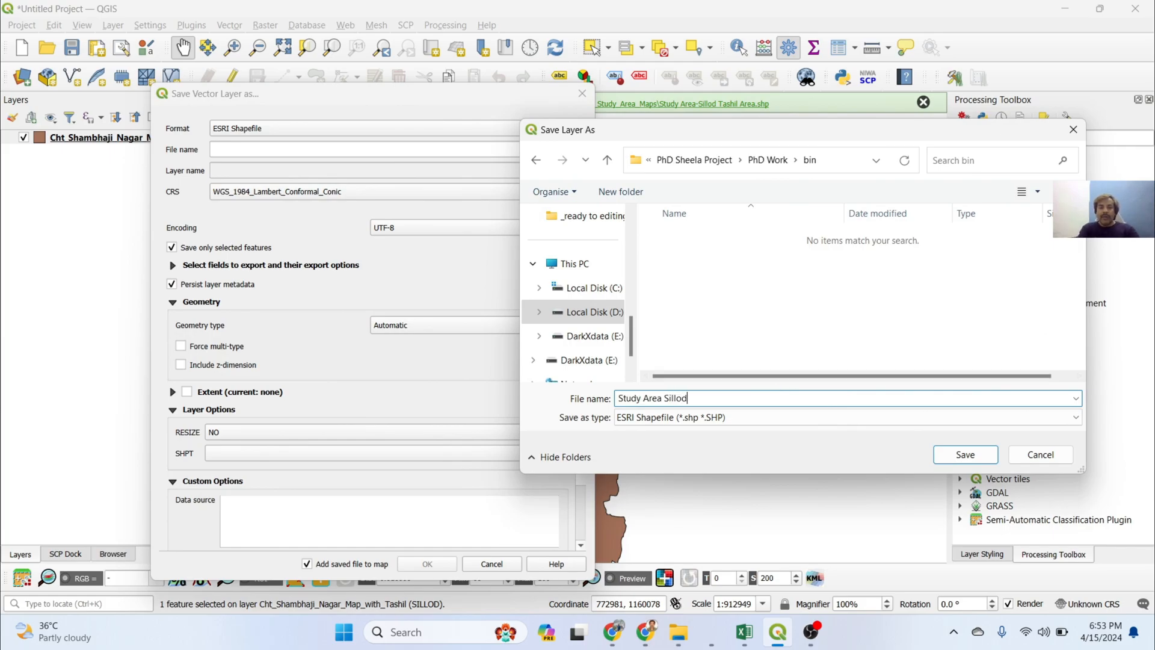
pyautogui.write('Tahashil')
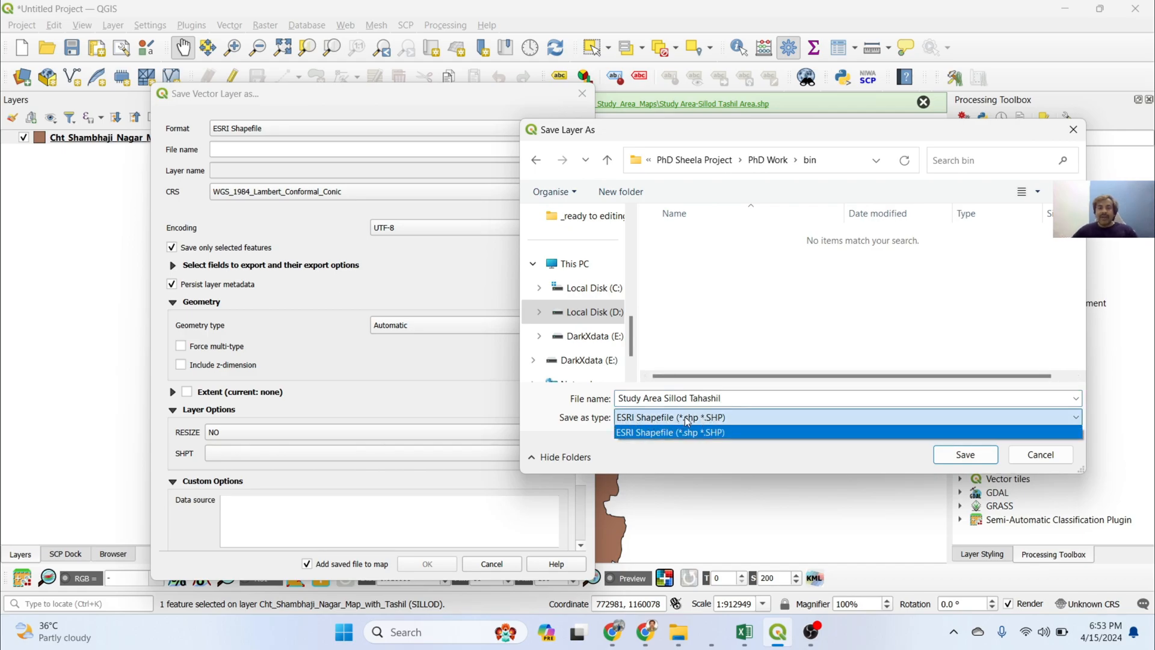
pyautogui.click(669, 417)
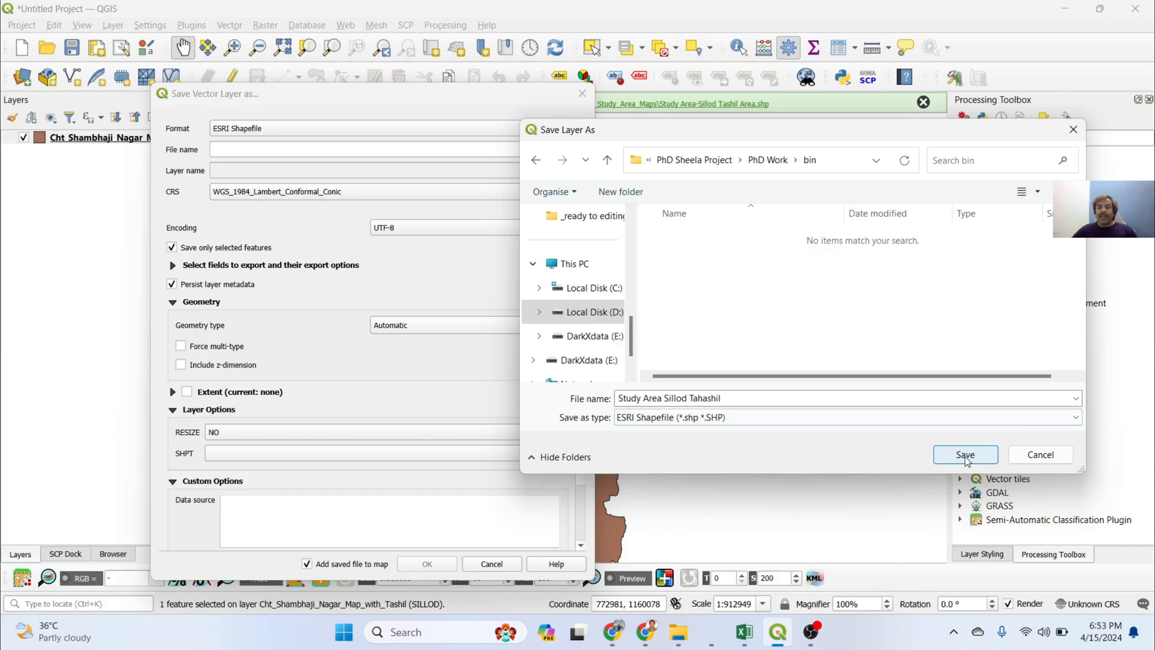
pyautogui.click(965, 455)
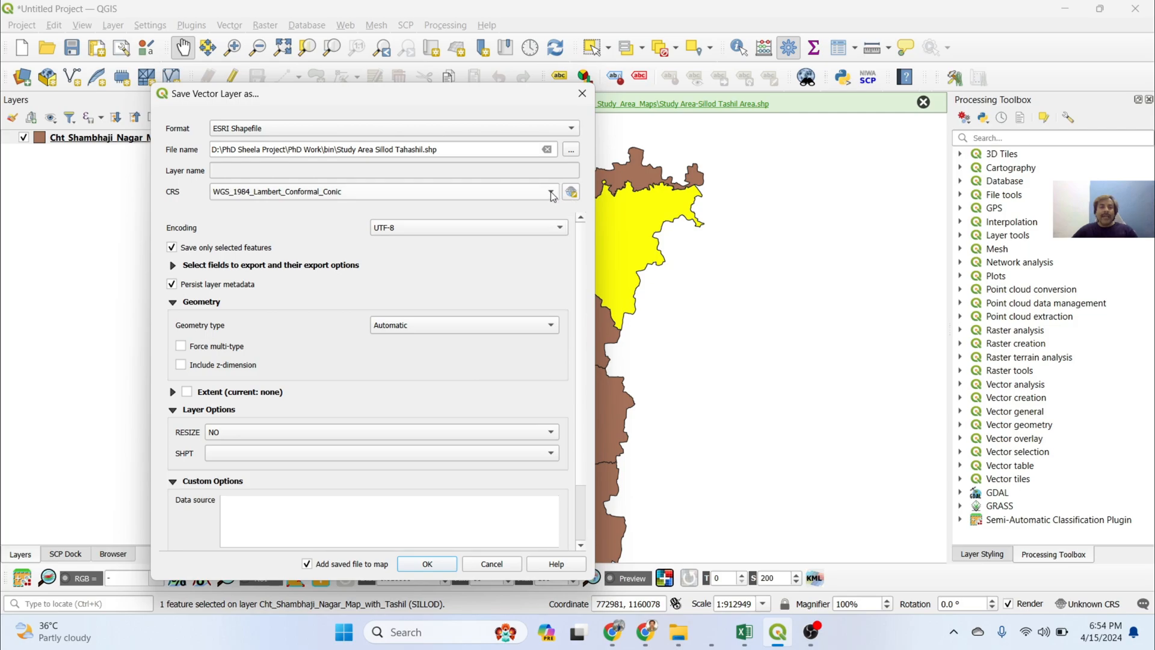
pyautogui.click(549, 191)
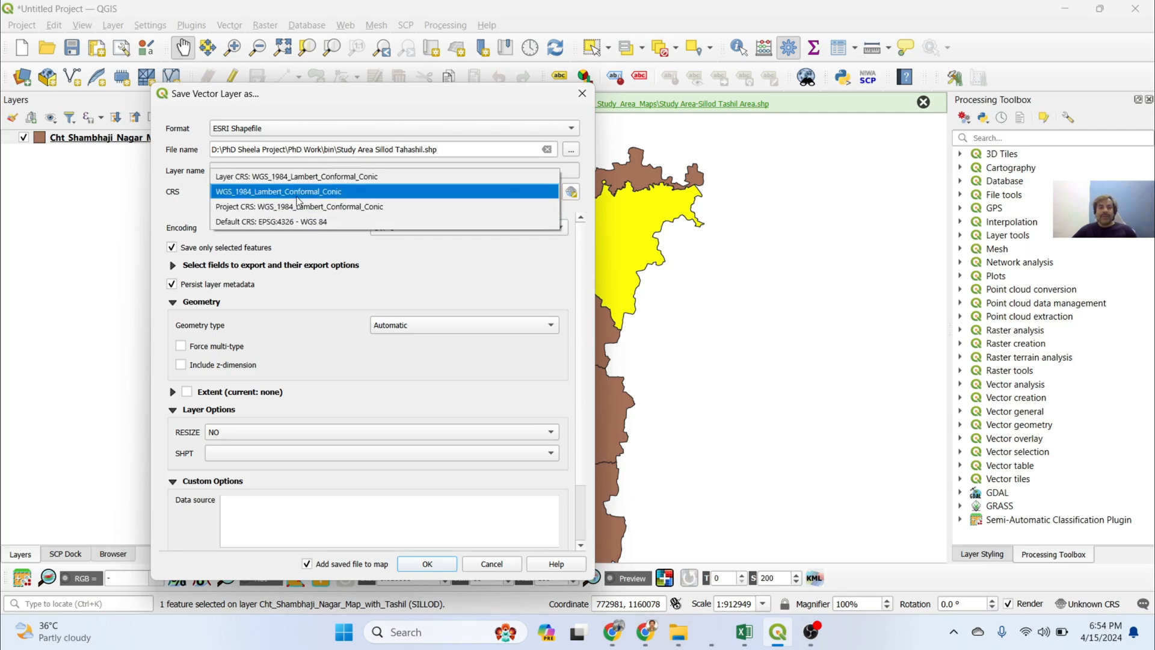
pyautogui.click(278, 191)
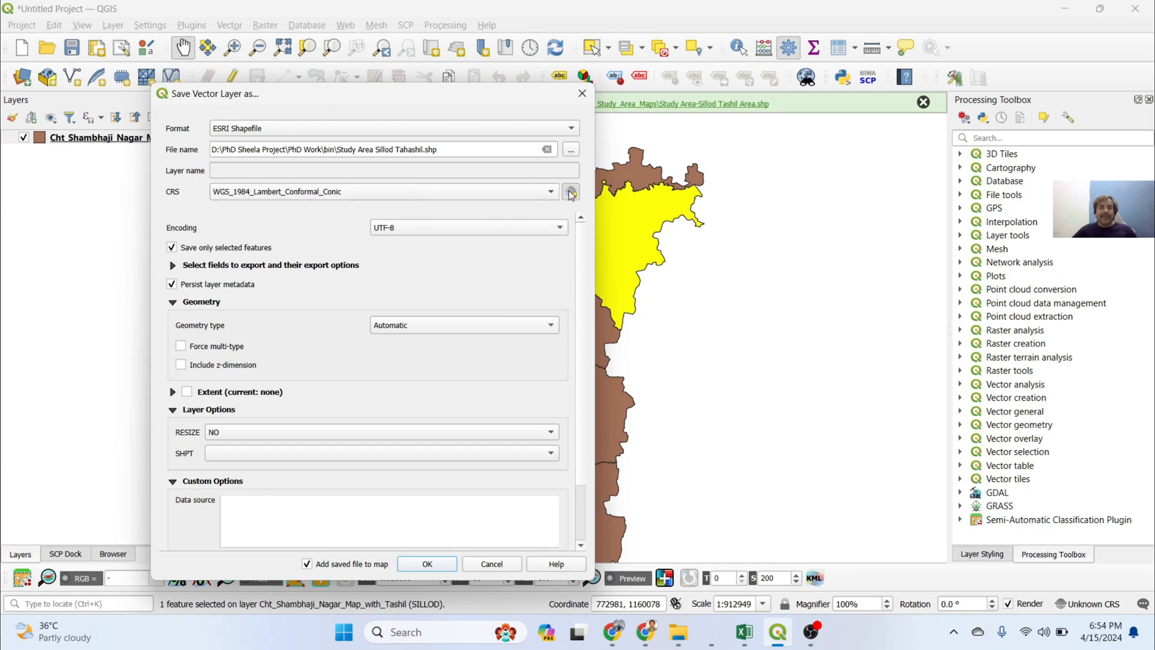
pyautogui.click(571, 192)
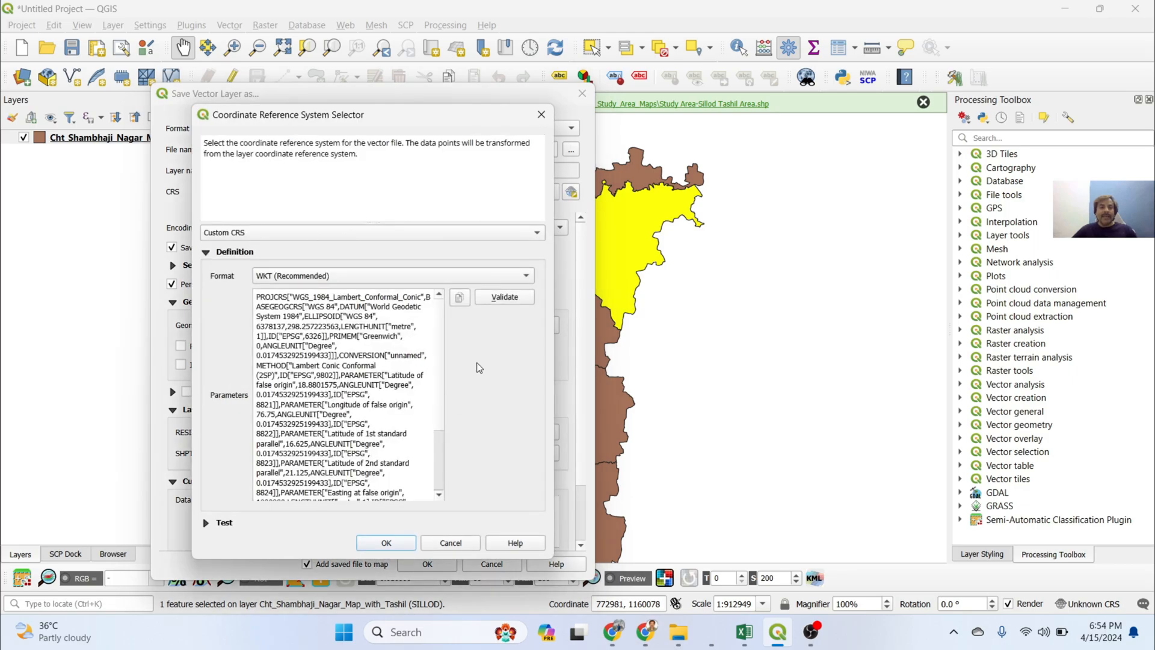
pyautogui.click(385, 542)
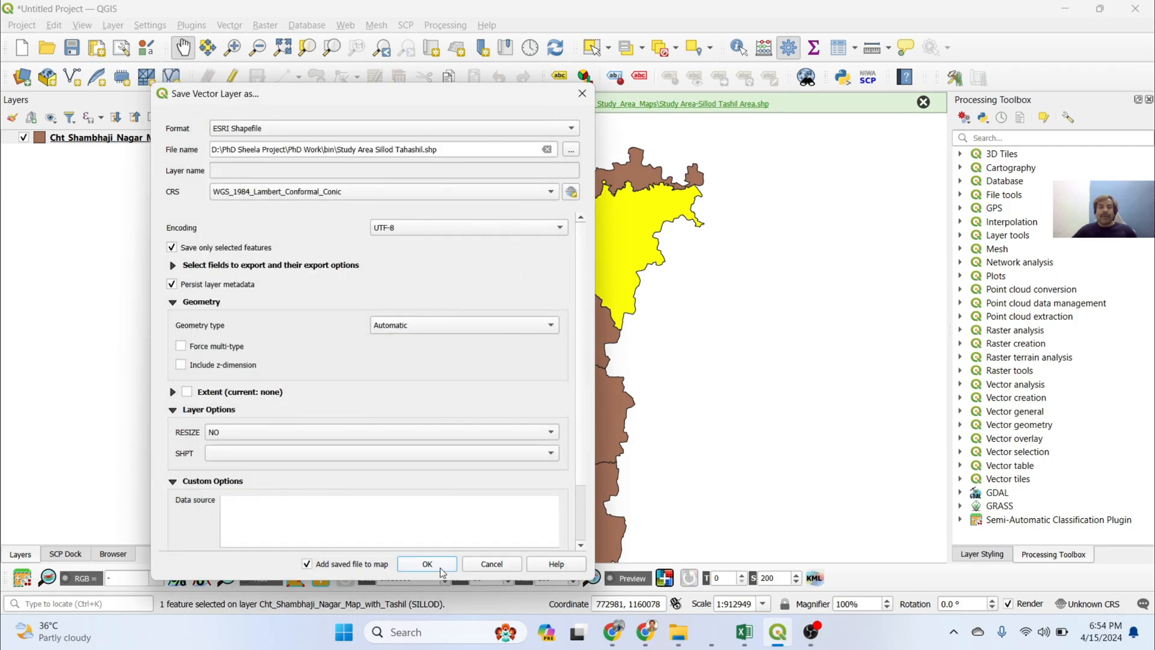
pyautogui.click(426, 564)
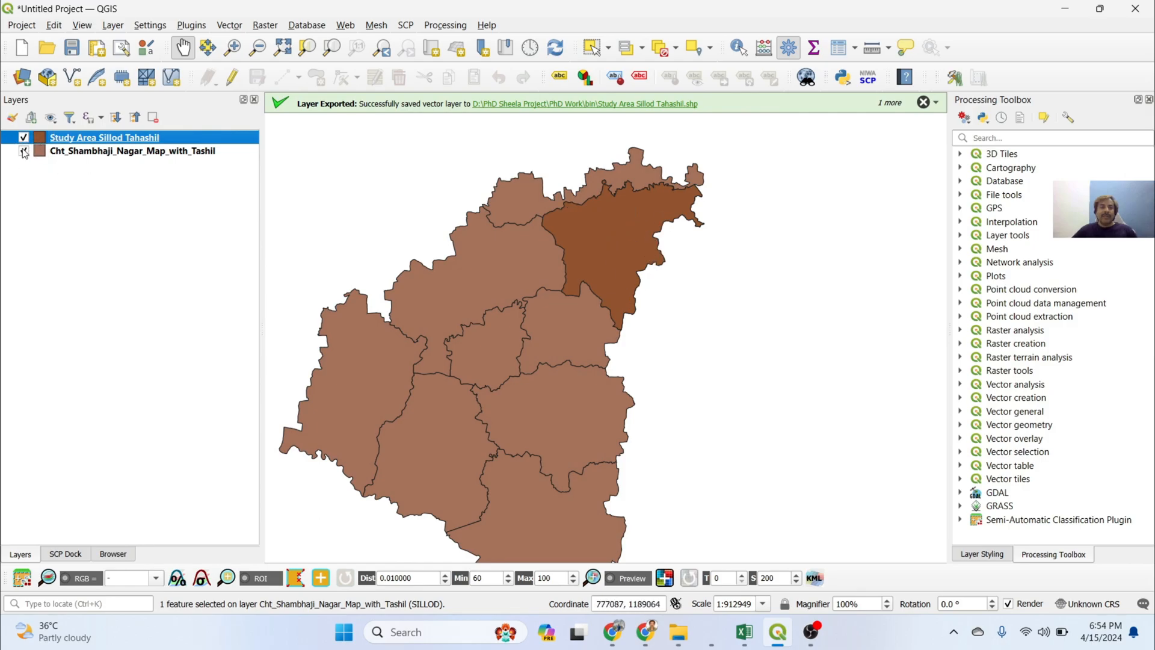
# Hide the original tahsil layer and colour the exported Sillod polygon yellow.
pyautogui.click(23, 151)
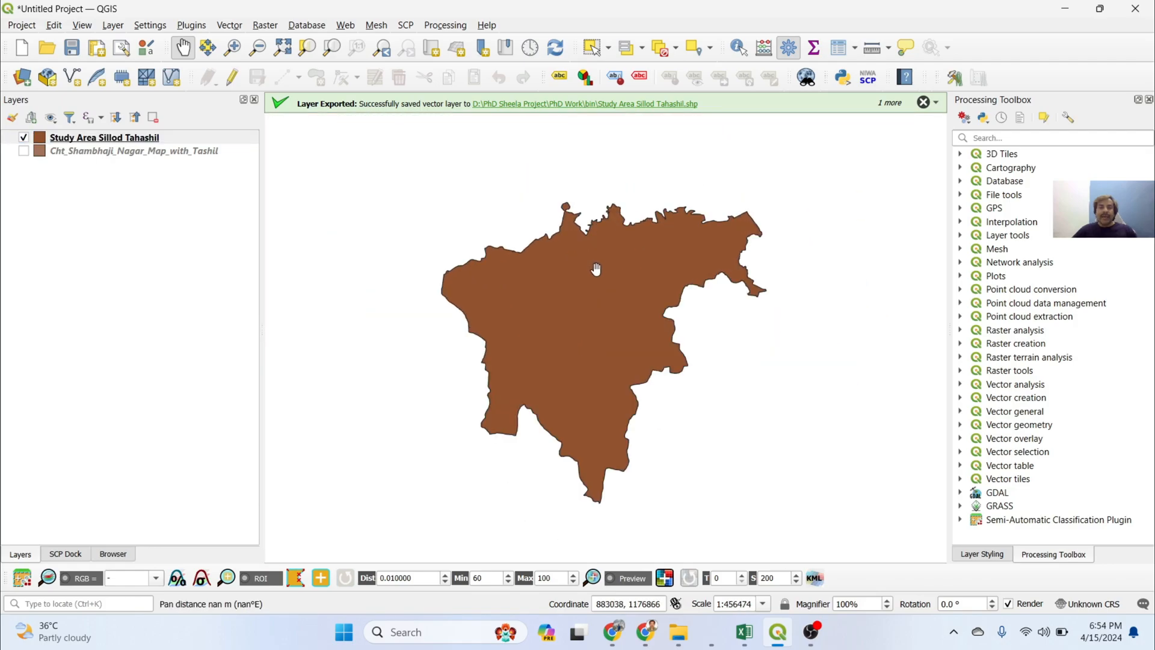
pyautogui.click(104, 138)
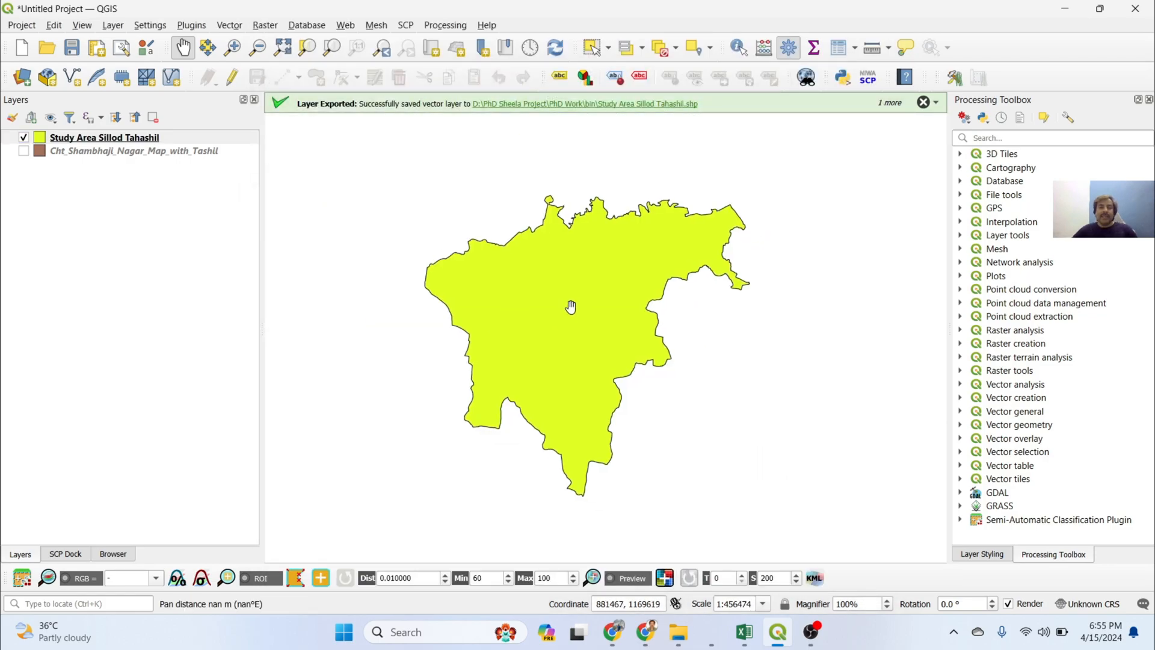
pyautogui.moveTo(600, 300)
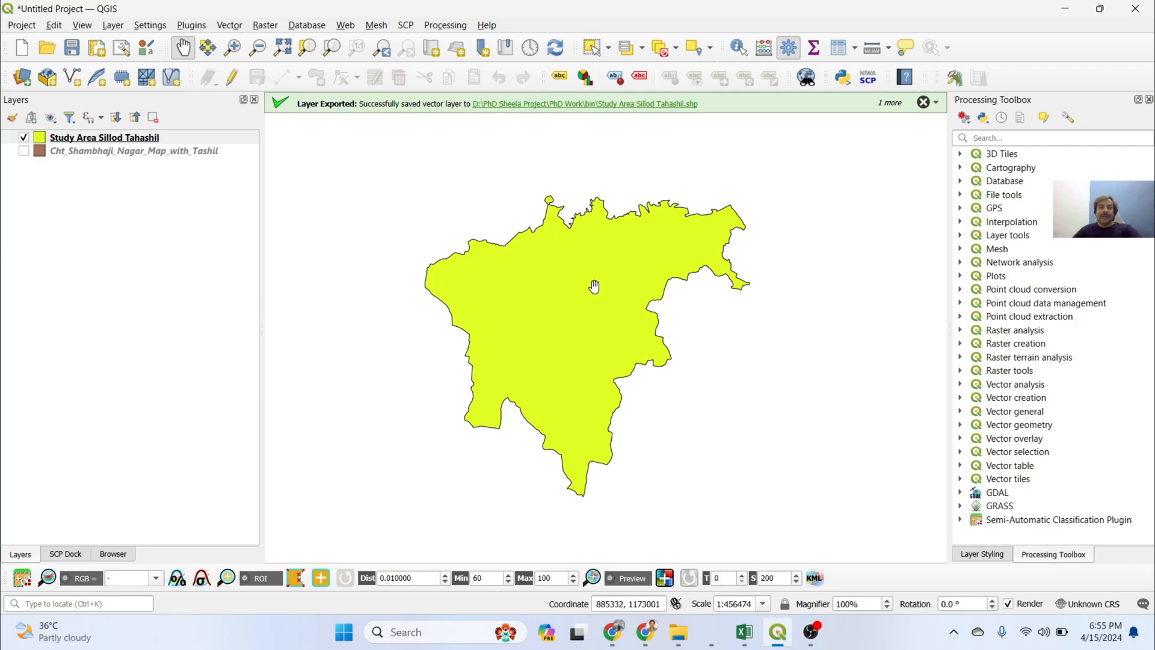
pyautogui.moveTo(574, 280)
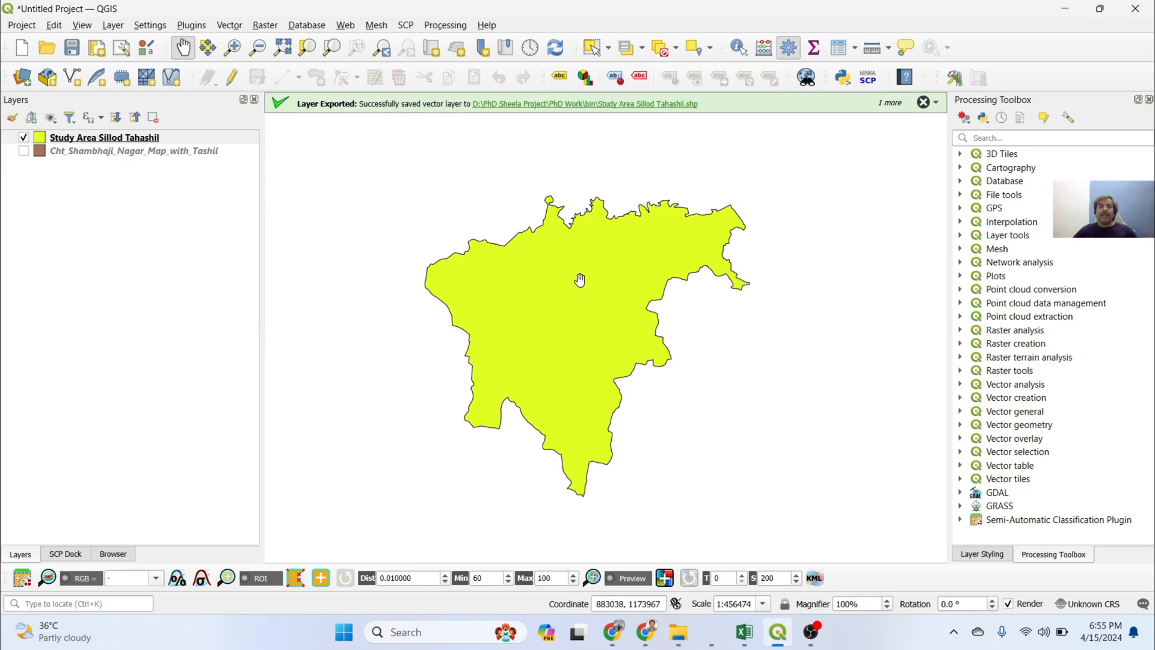
pyautogui.moveTo(603, 284)
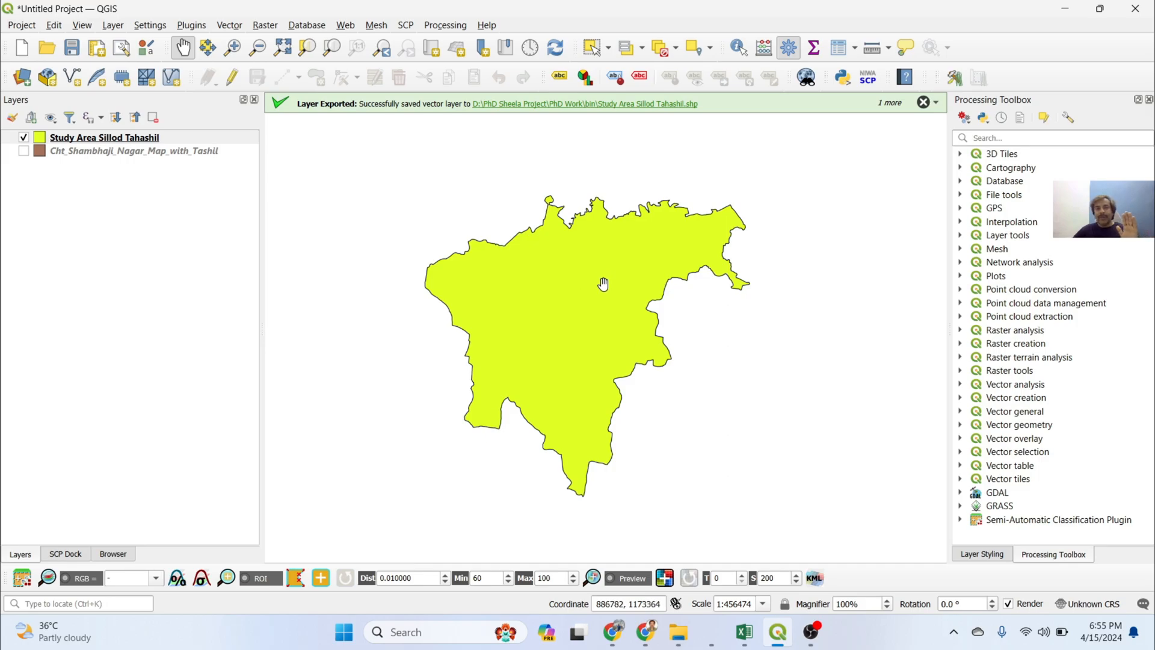